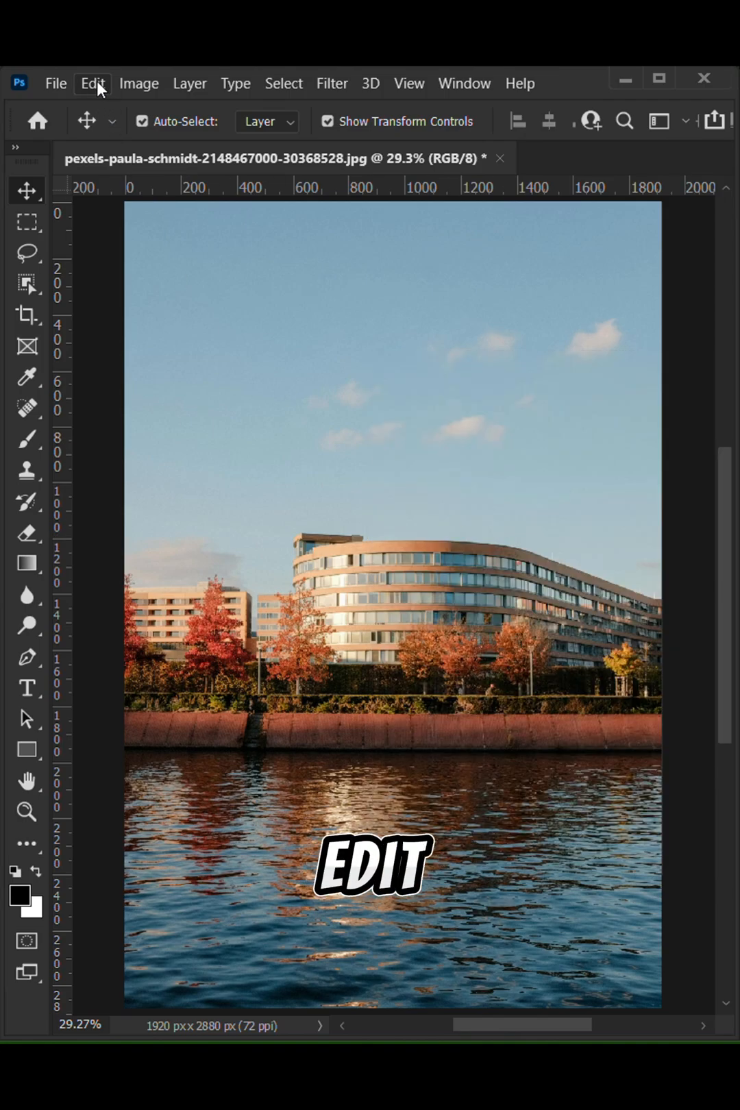
# Step: Start Sky Replacement from the Edit menu on the riverside building photo
pyautogui.click(92, 82)
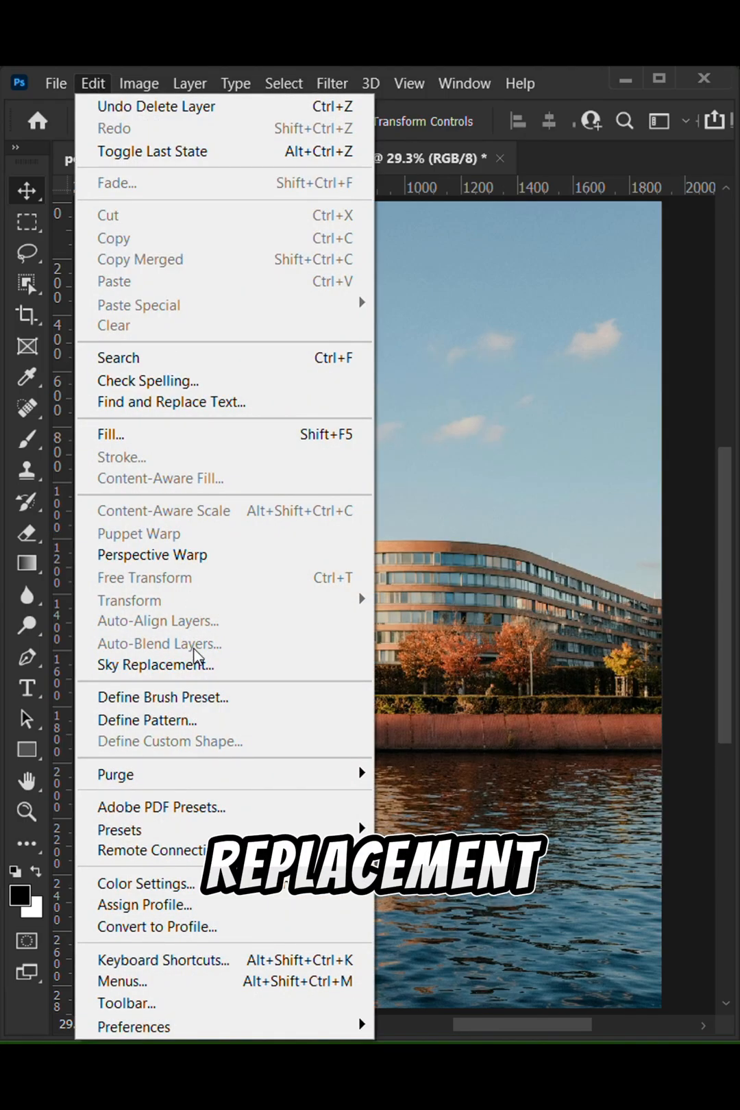
pyautogui.click(153, 665)
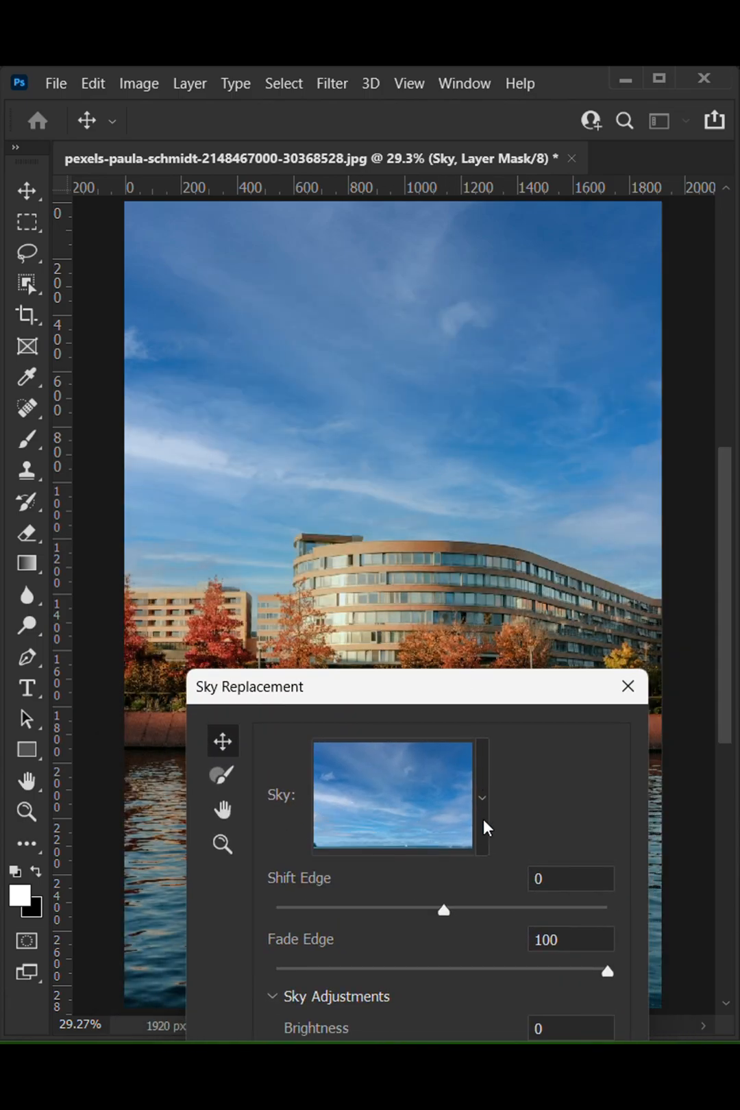
# Step: Choose the preset blue sky with scattered white clouds above a warm horizon
pyautogui.click(483, 797)
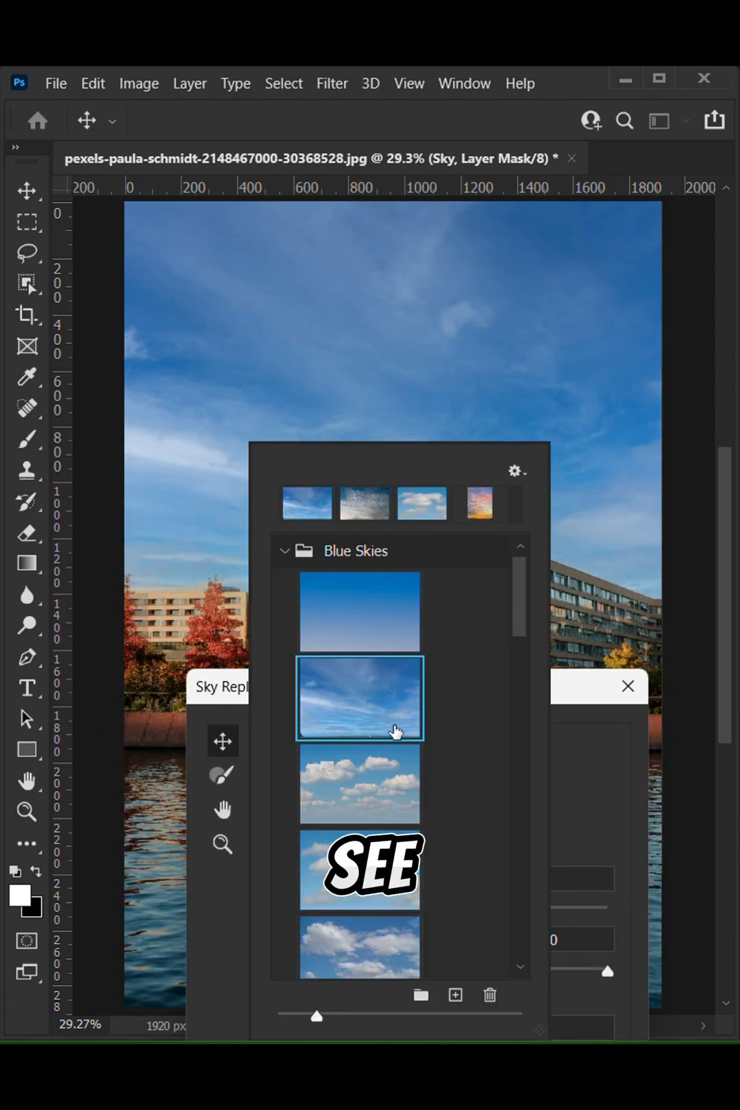
pyautogui.scroll(-3)
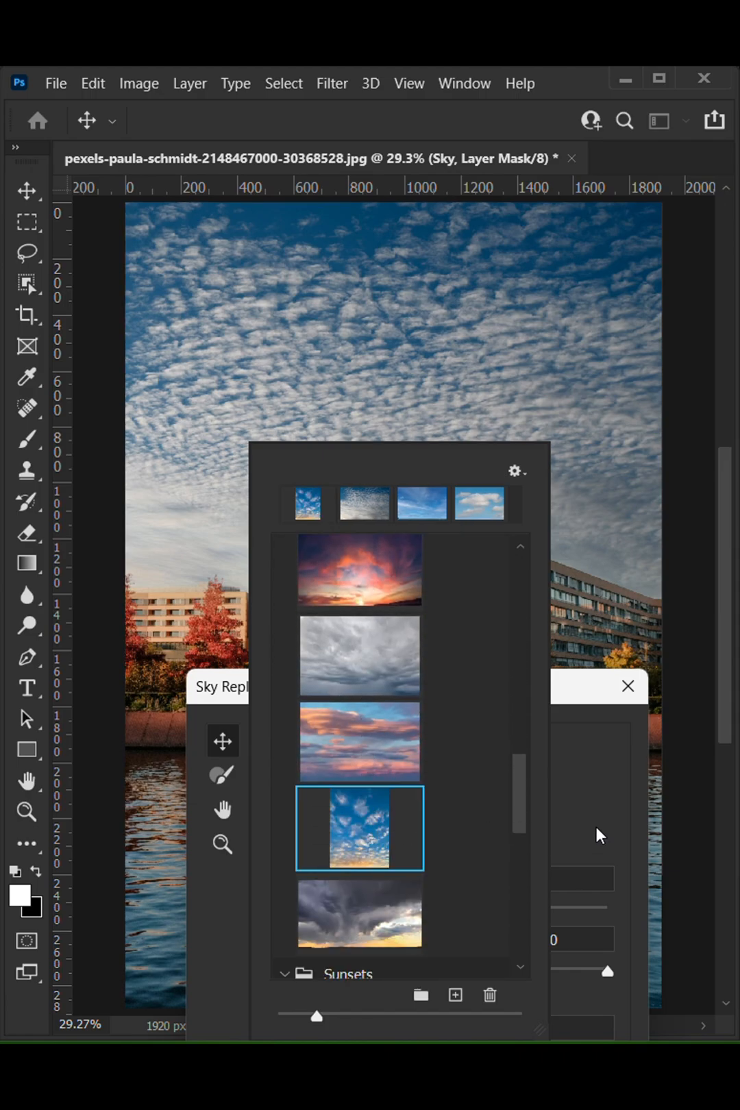
pyautogui.click(357, 827)
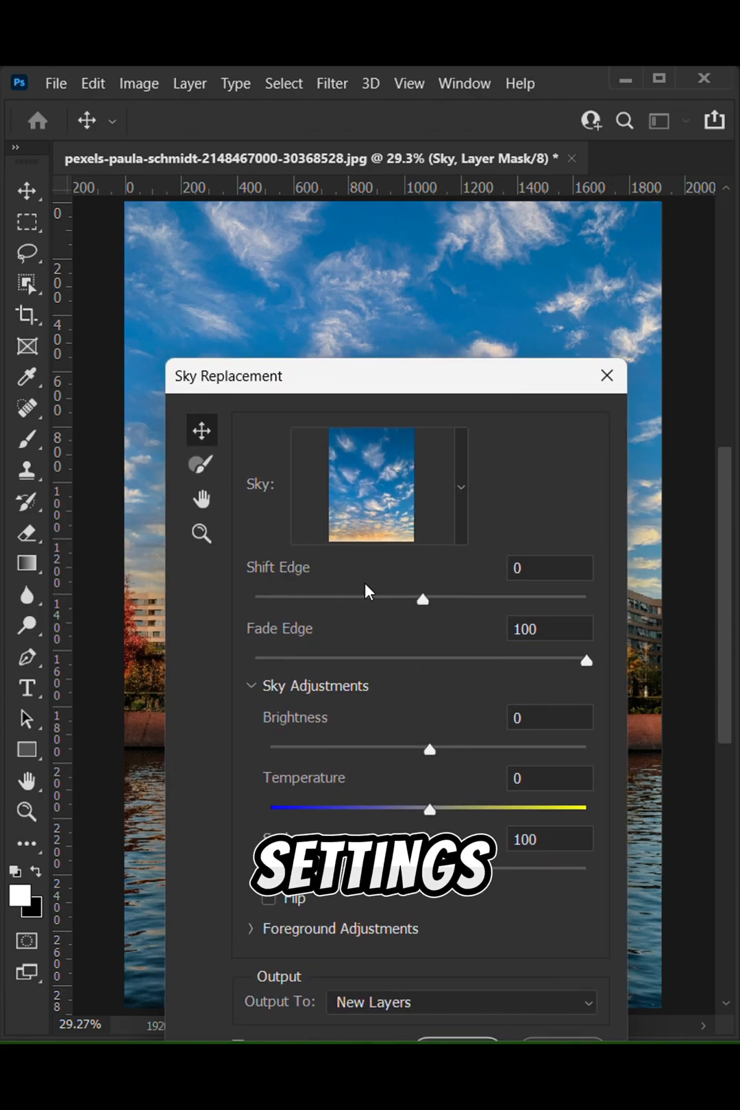
pyautogui.moveTo(499, 759)
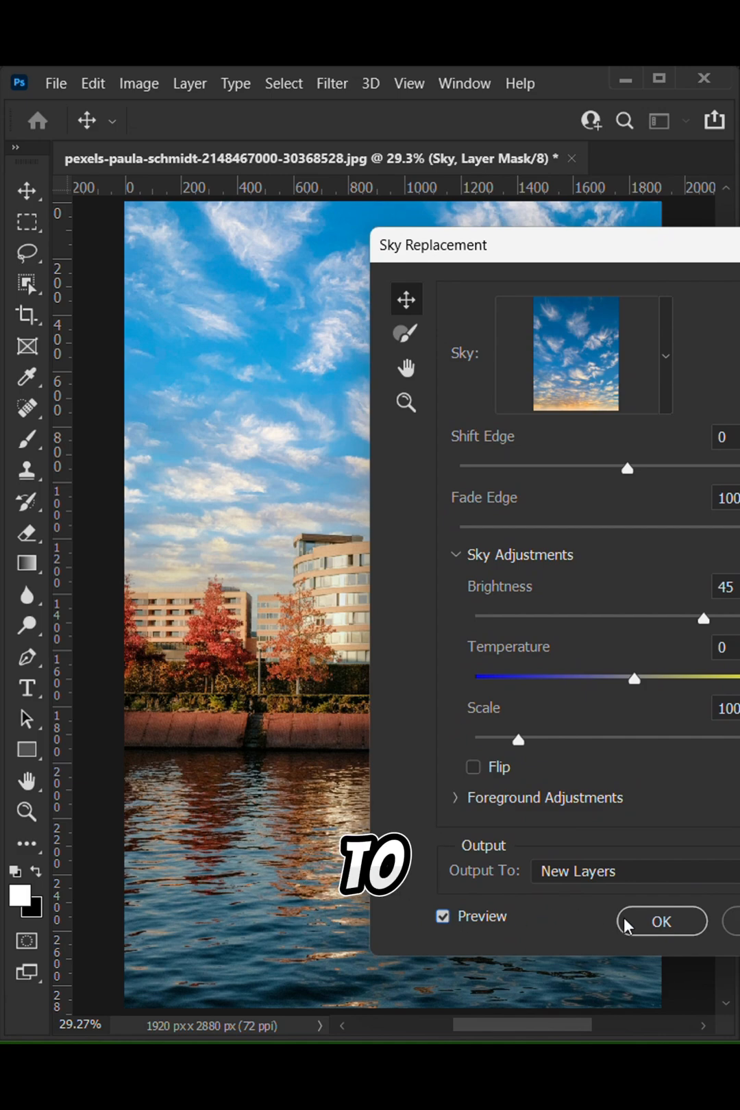
# Step: Commit the sky replacement with Brightness 45 to the photo
pyautogui.click(660, 921)
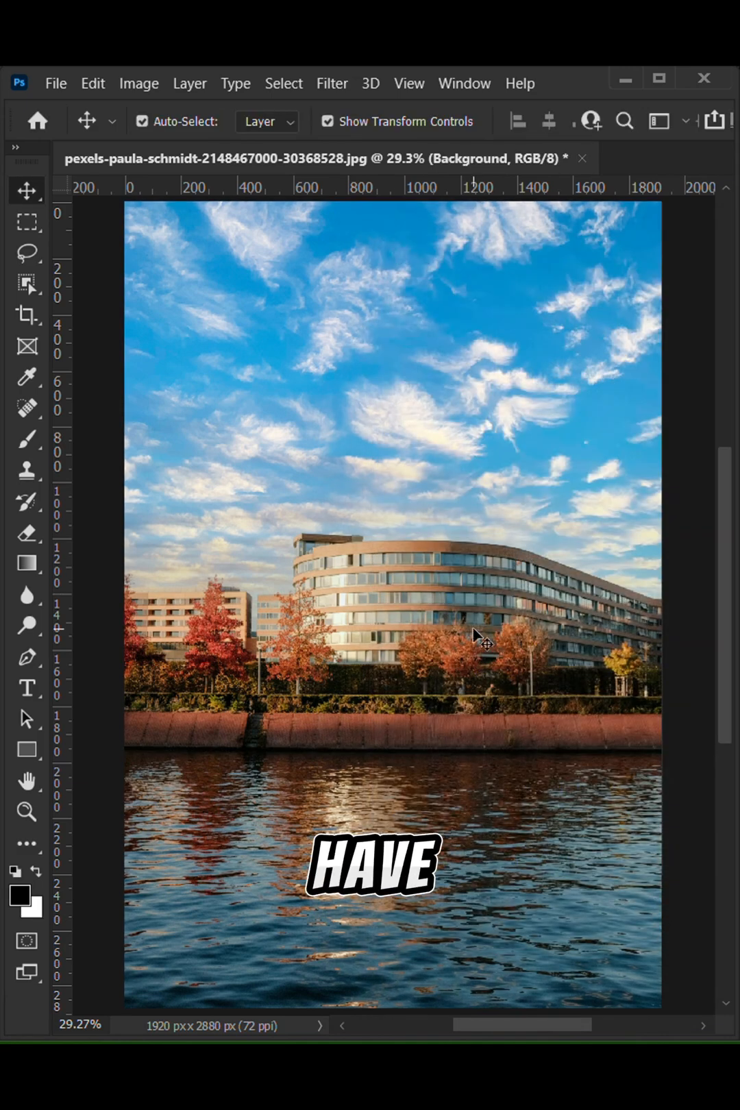